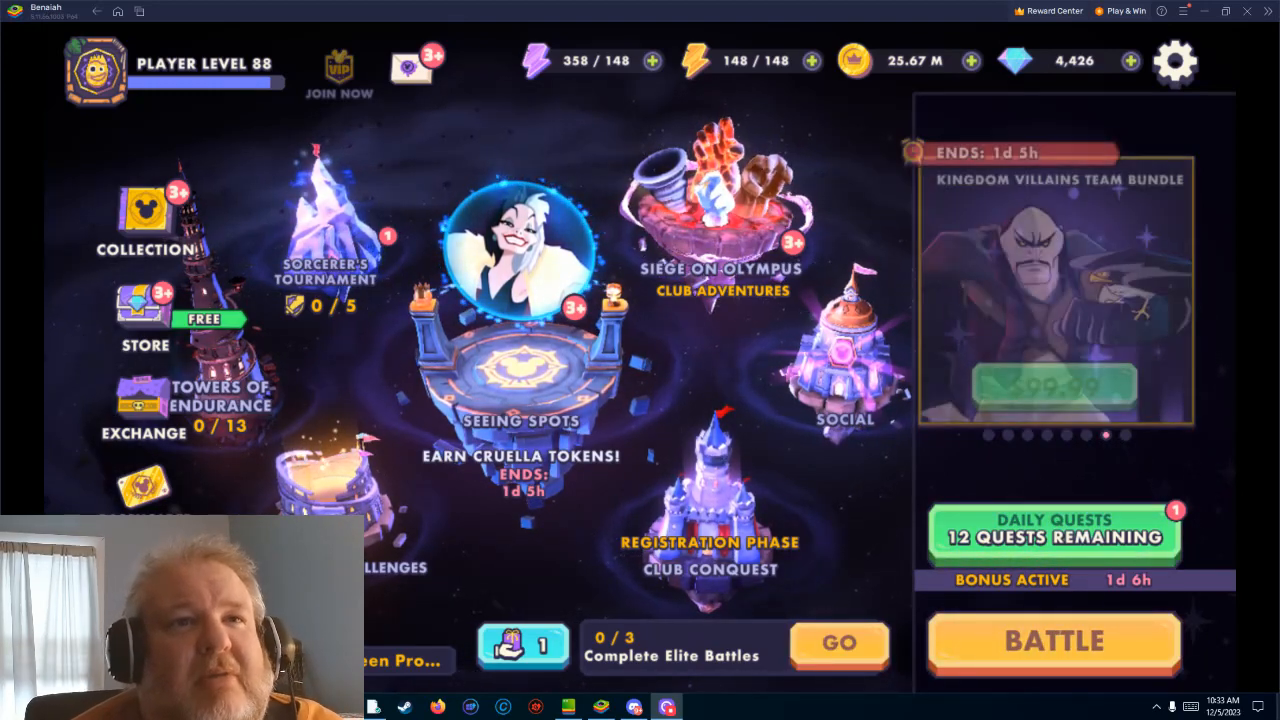
mouse_move(634, 708)
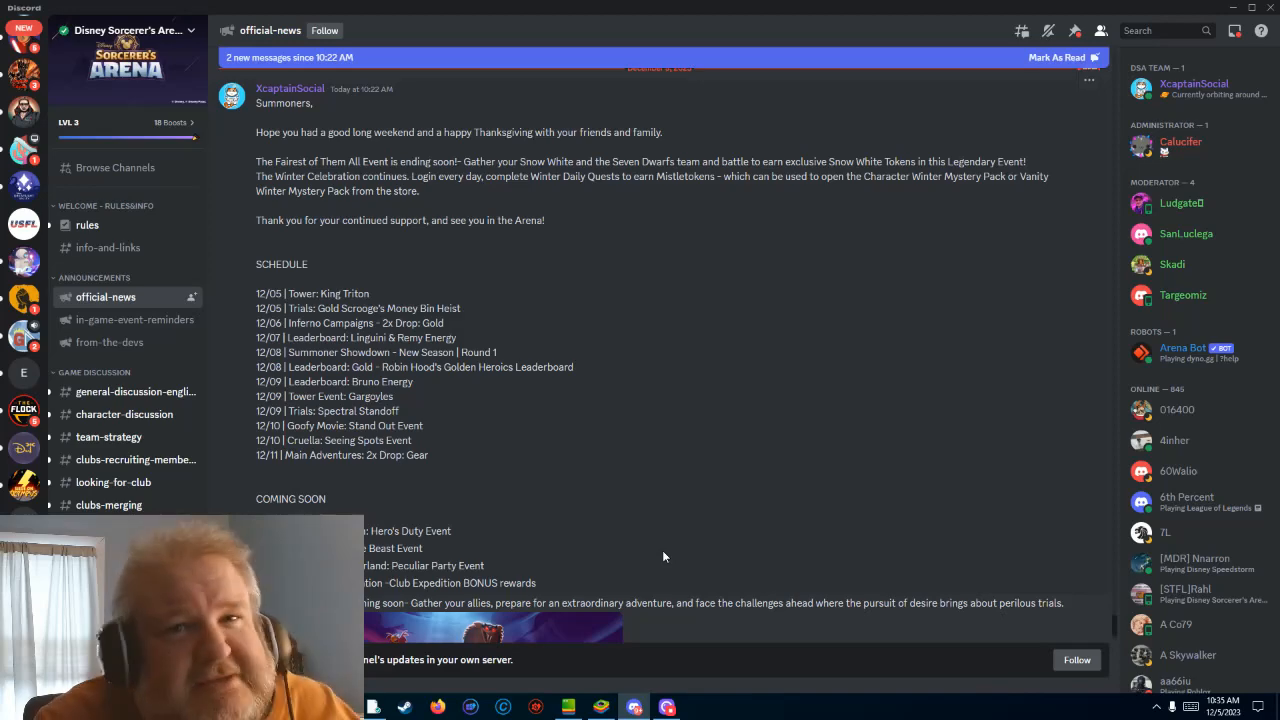
scroll(down, 3)
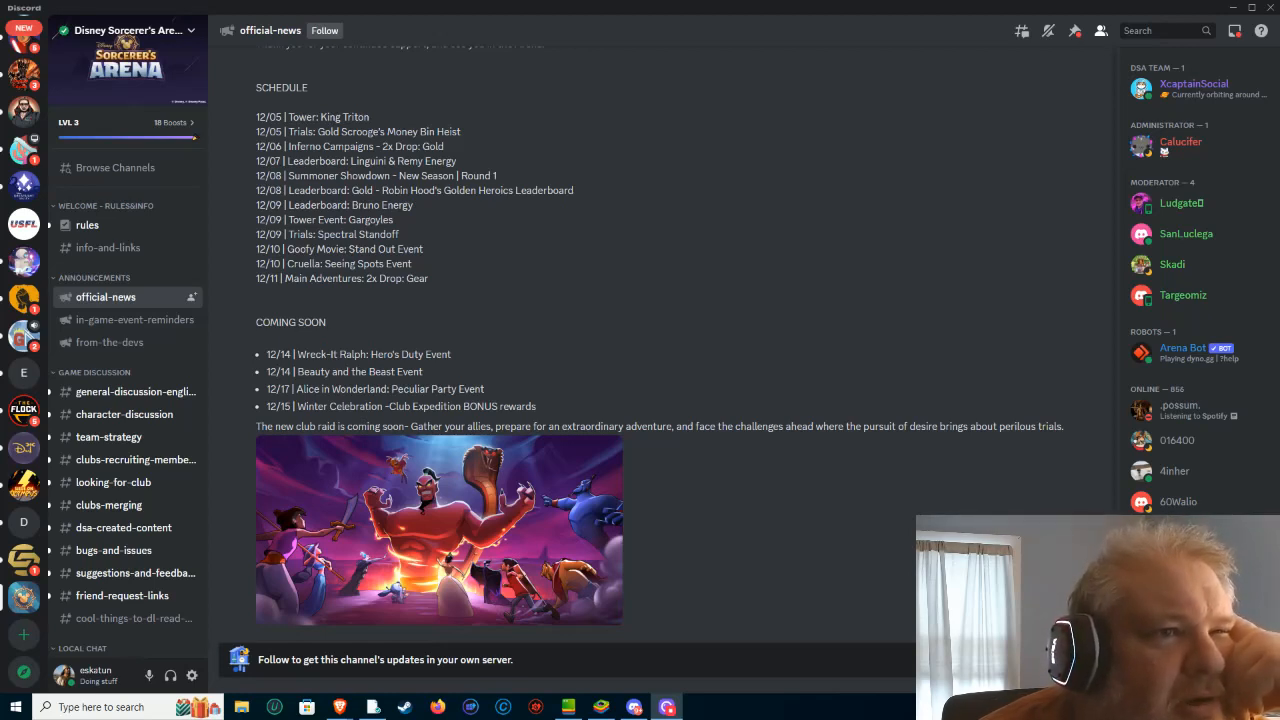
mouse_move(828, 604)
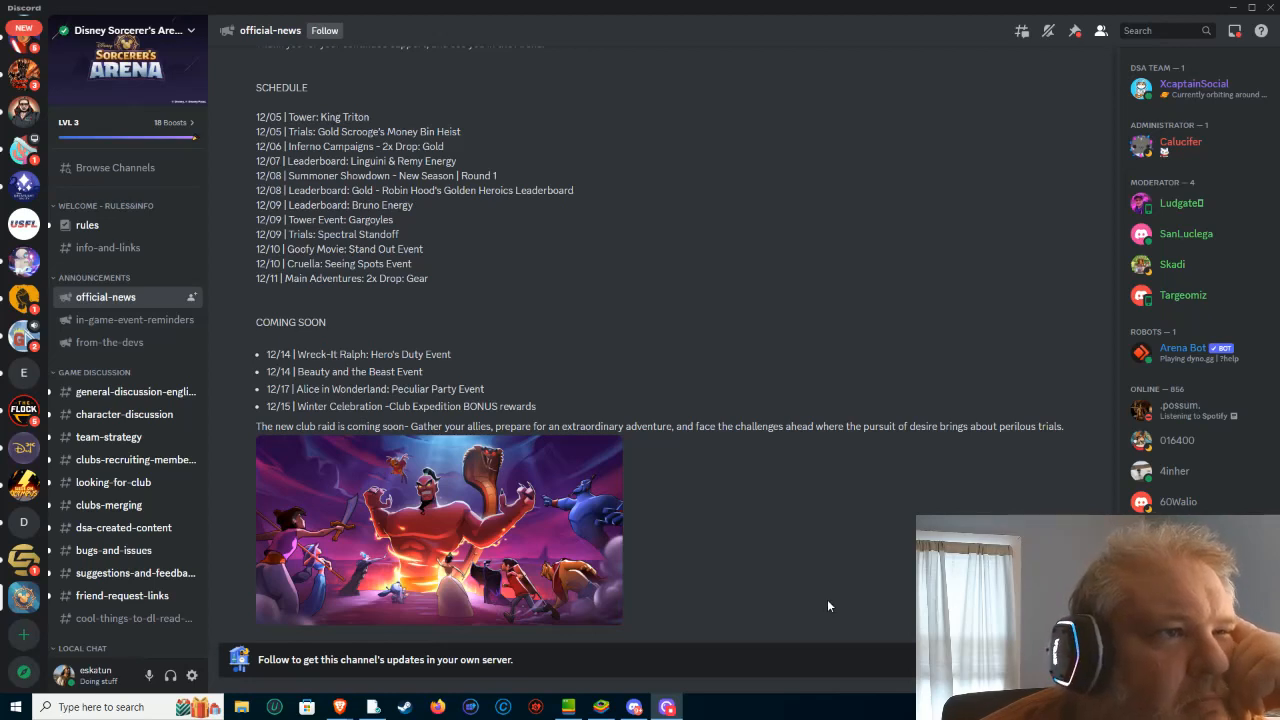
mouse_move(292, 524)
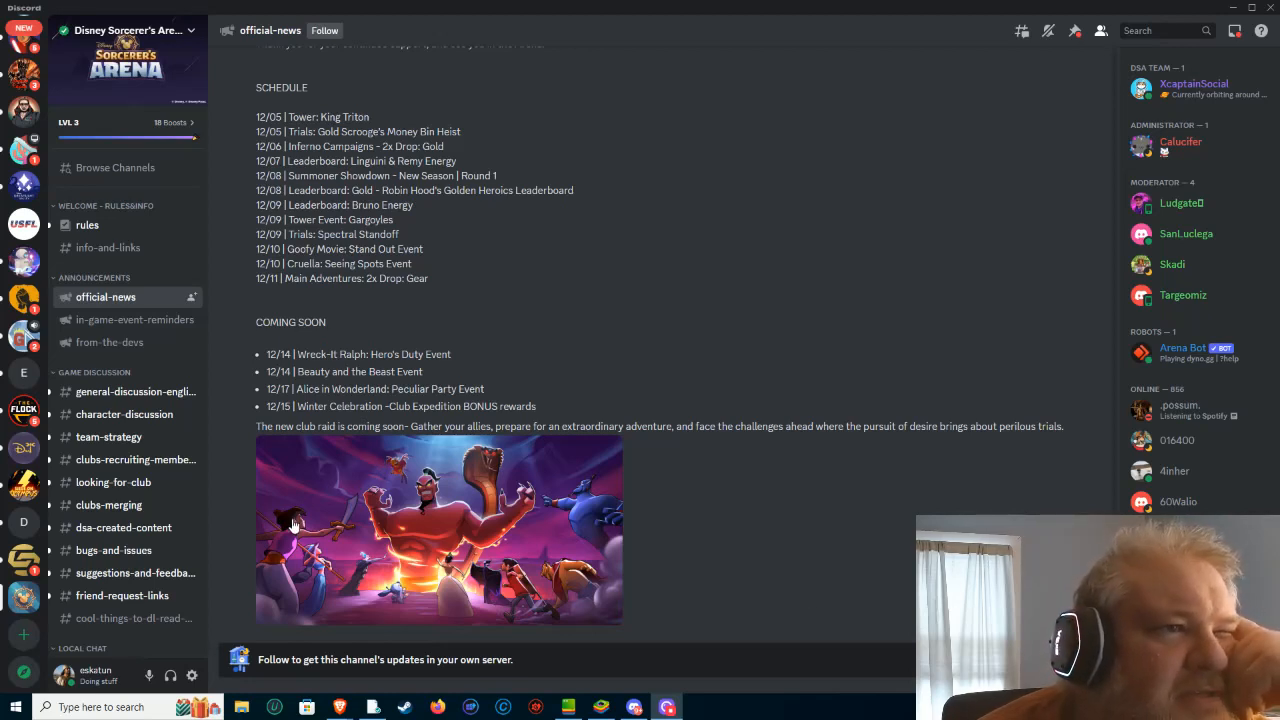
mouse_move(564, 516)
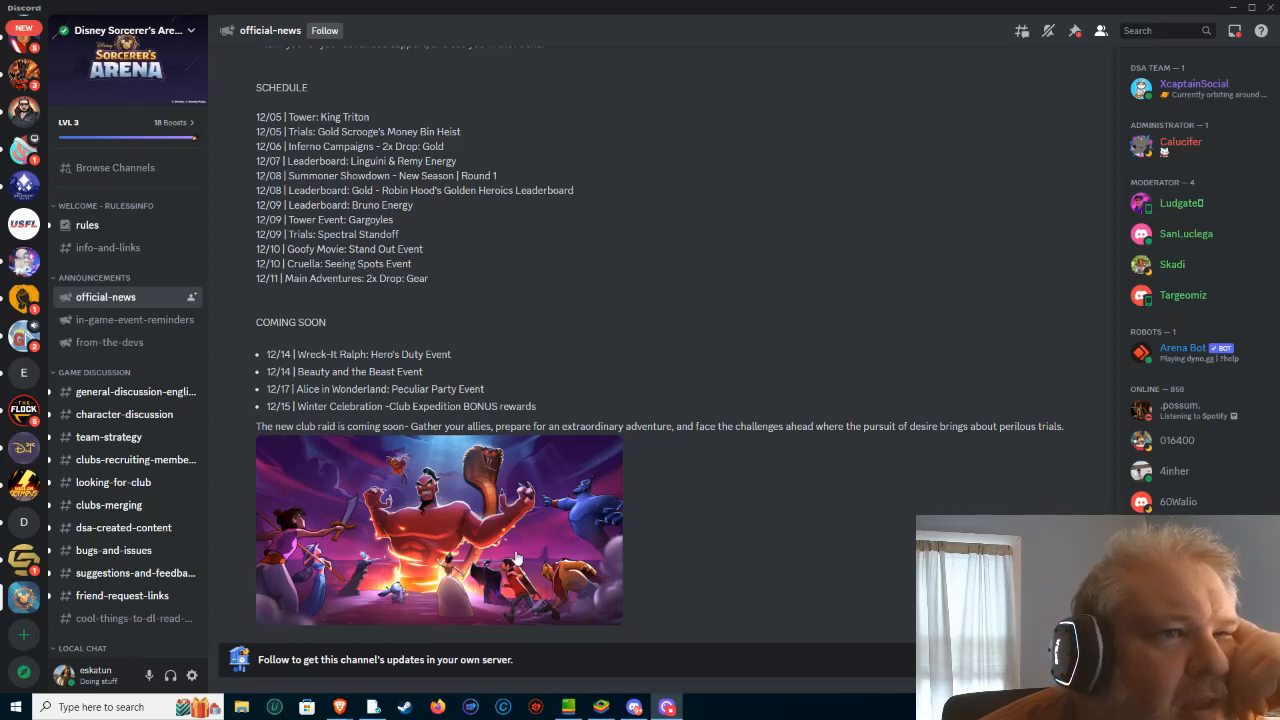
mouse_move(488, 556)
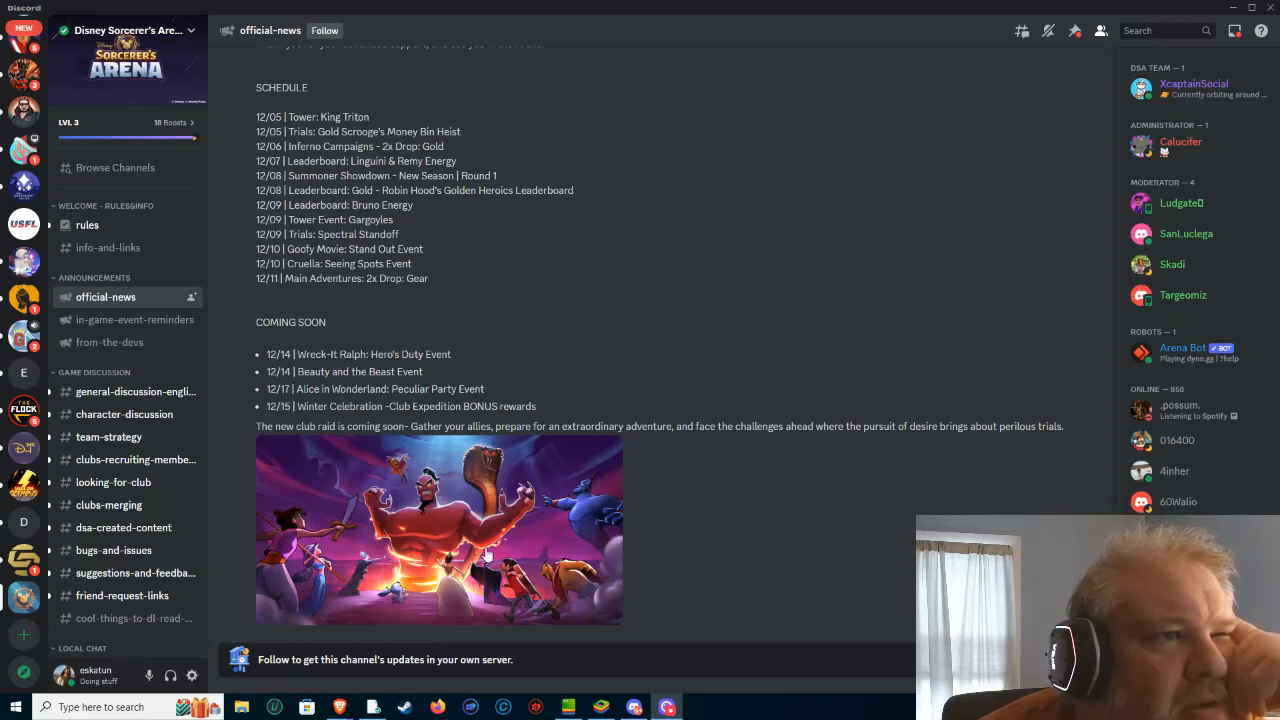
mouse_move(356, 608)
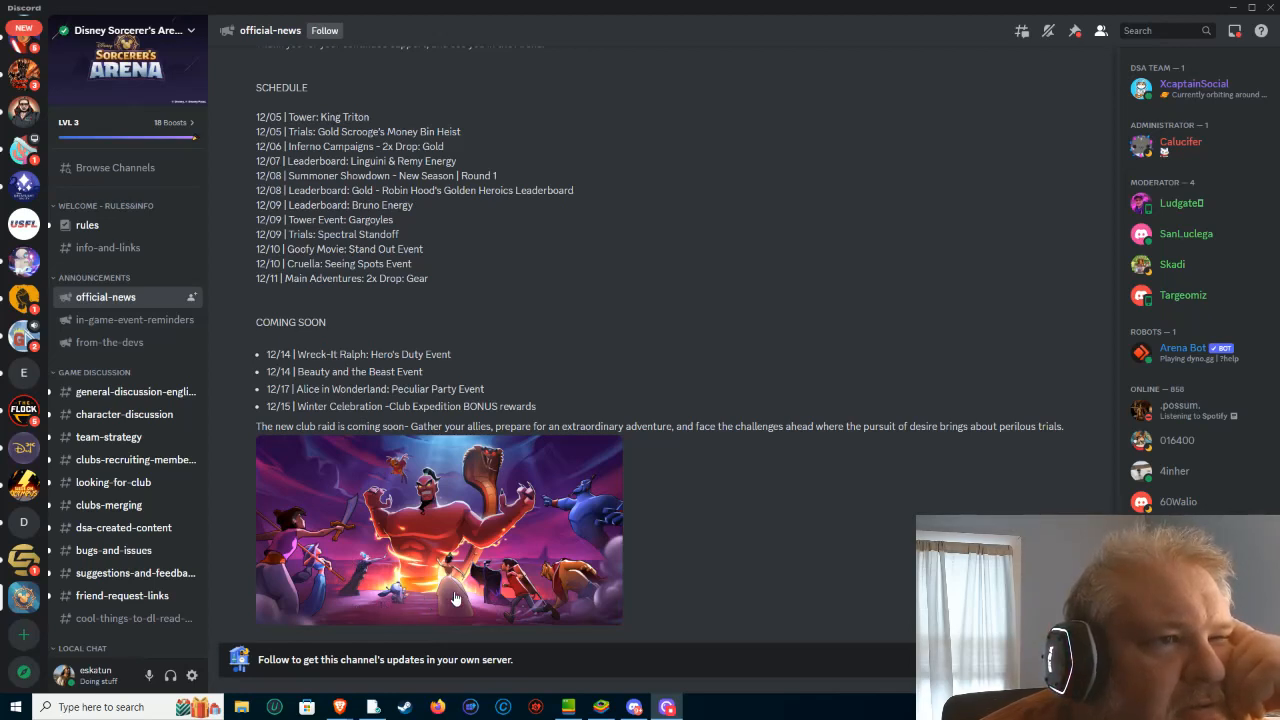
mouse_move(480, 588)
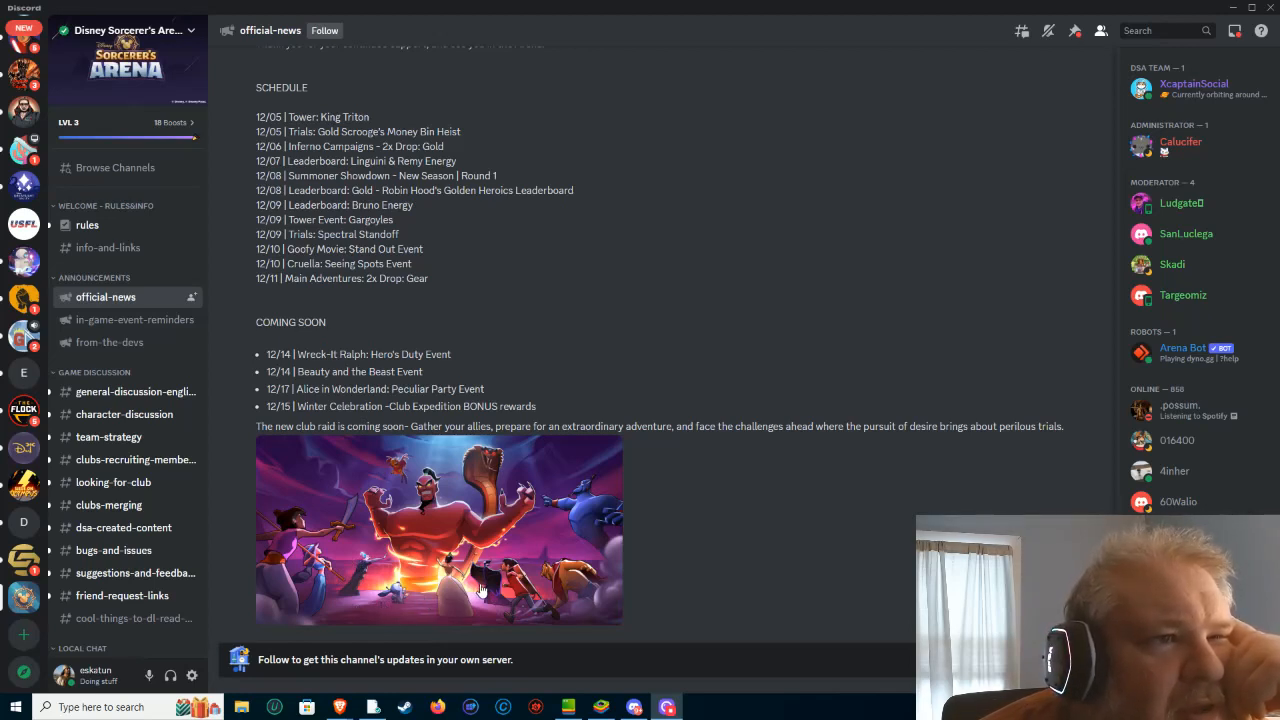
mouse_move(520, 582)
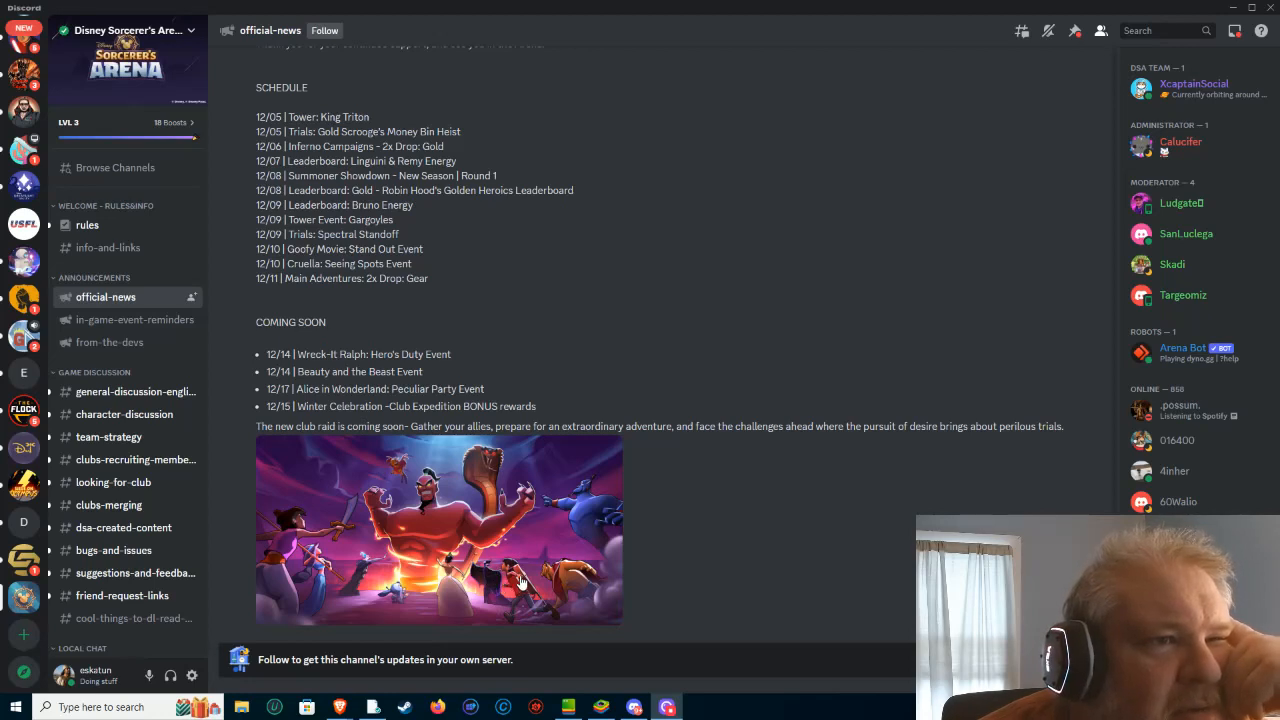
mouse_move(668, 616)
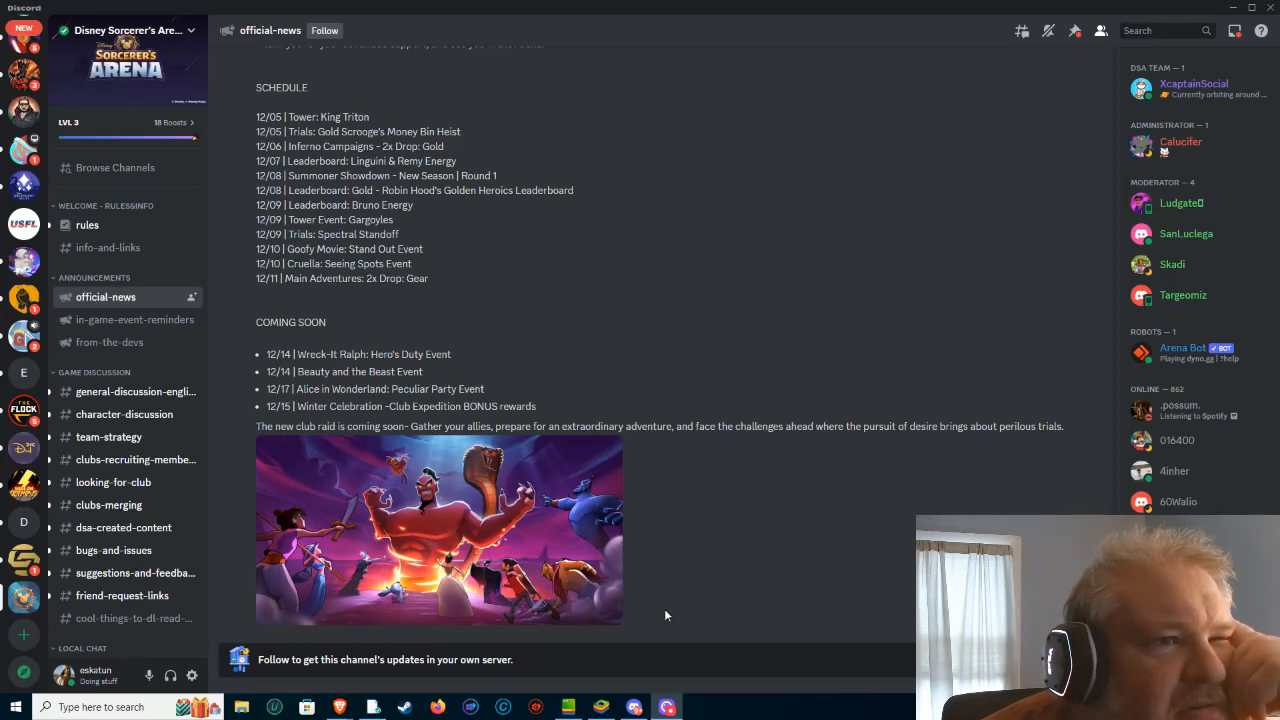
mouse_move(764, 592)
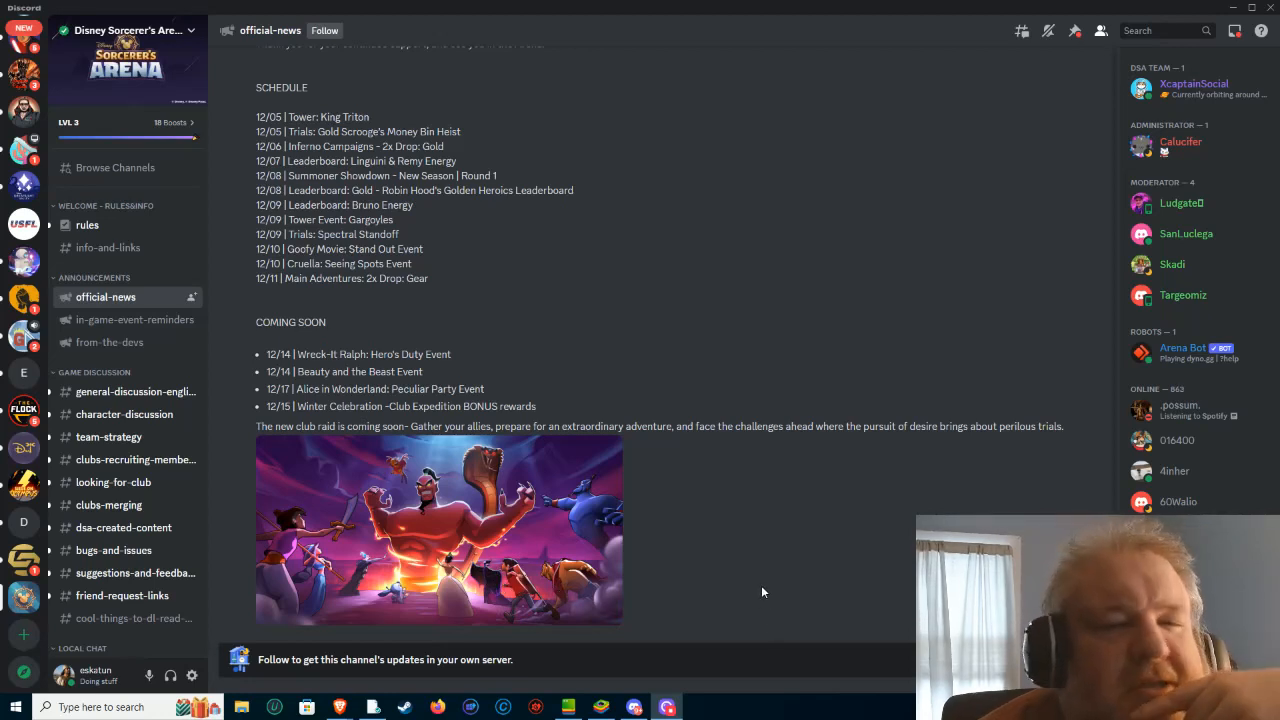
mouse_move(748, 606)
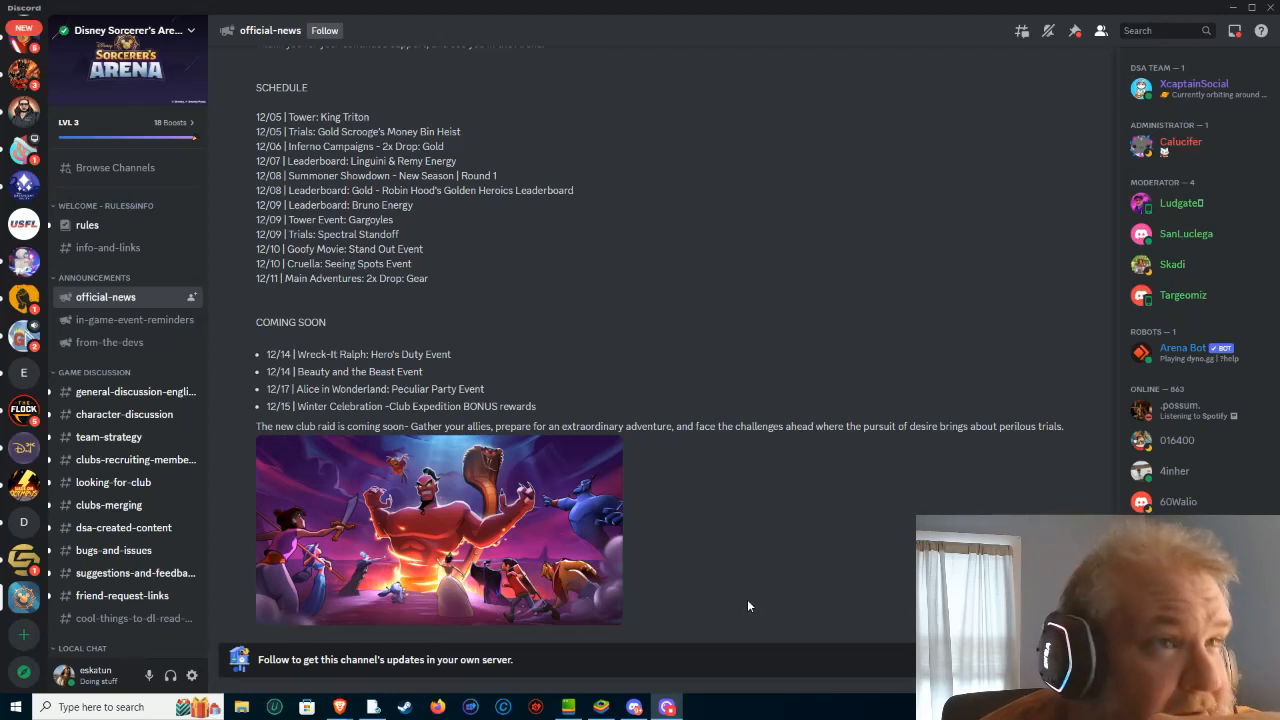
mouse_move(910, 652)
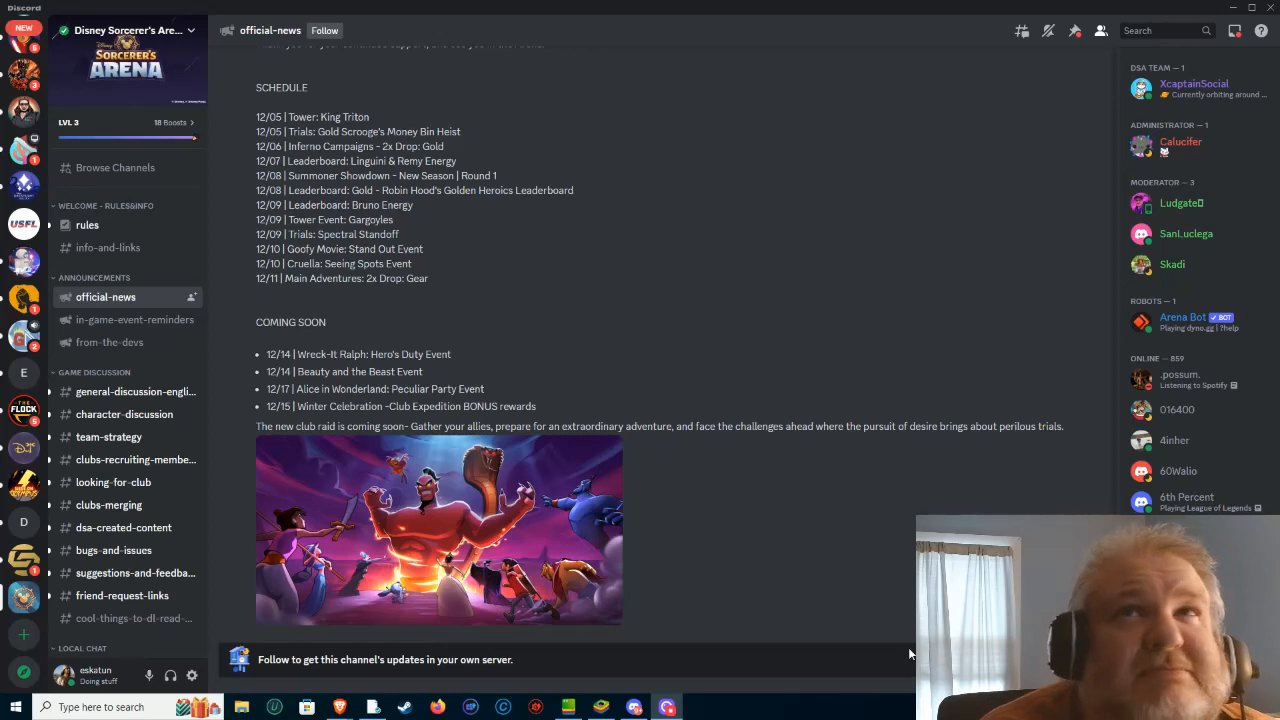
mouse_move(970, 512)
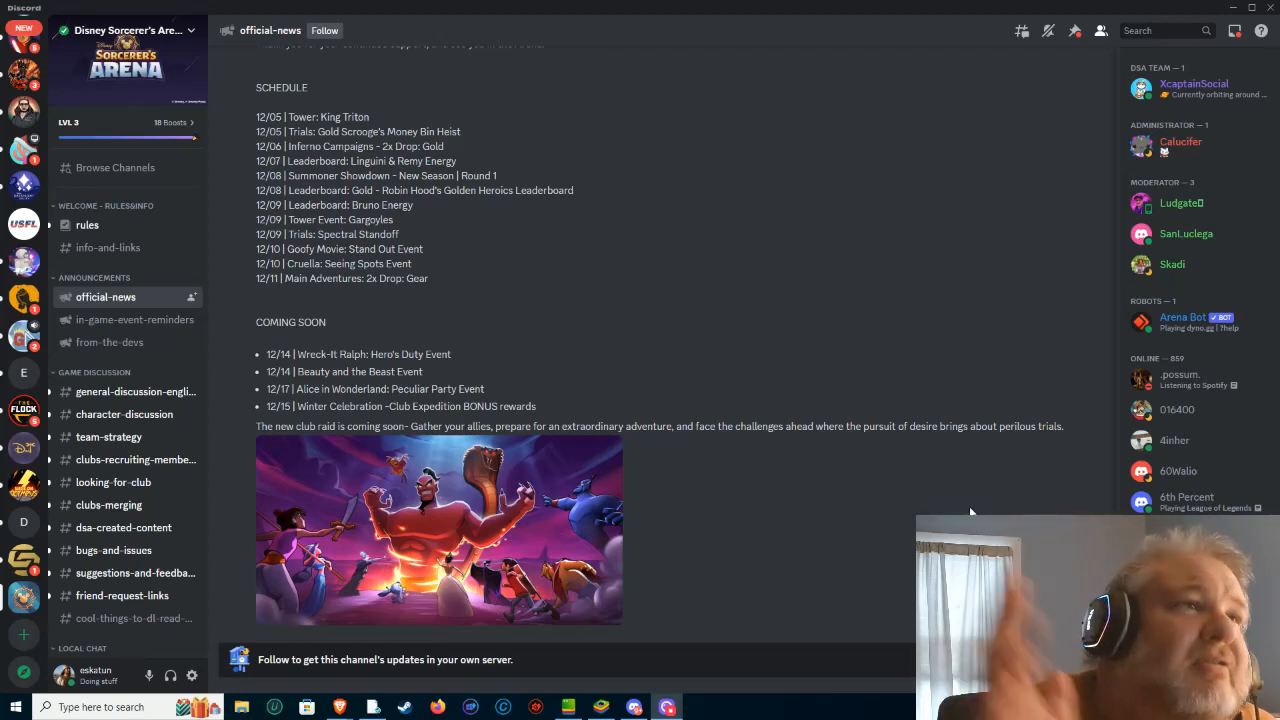